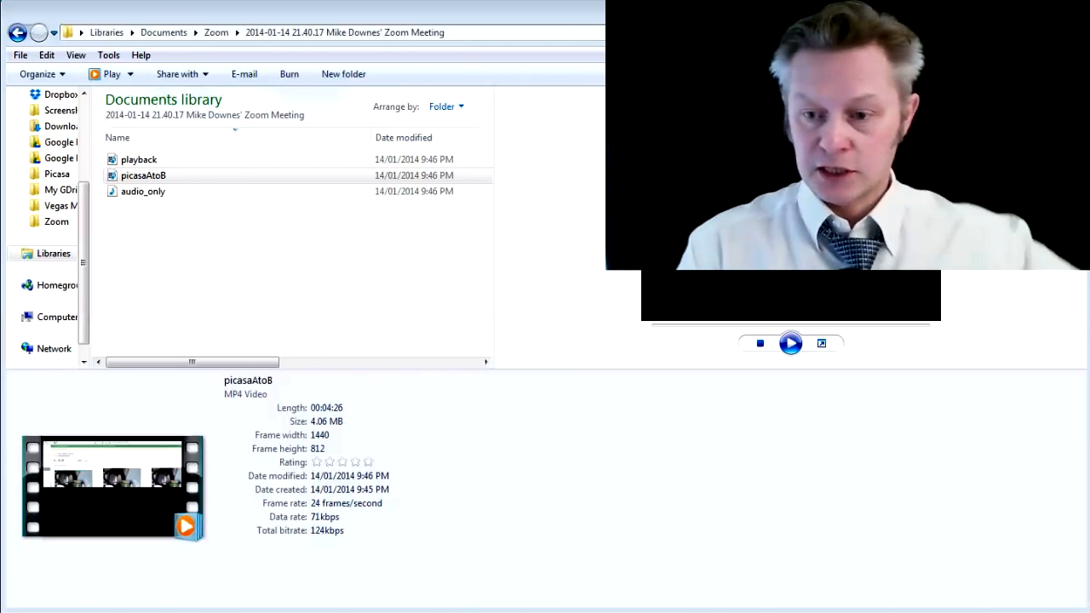
- Open the 2014-01-14 21.40.17 meeting folder and select the picasaAtoB MP4 recording for preview
{"action": "left_click", "coordinate": [790, 343]}
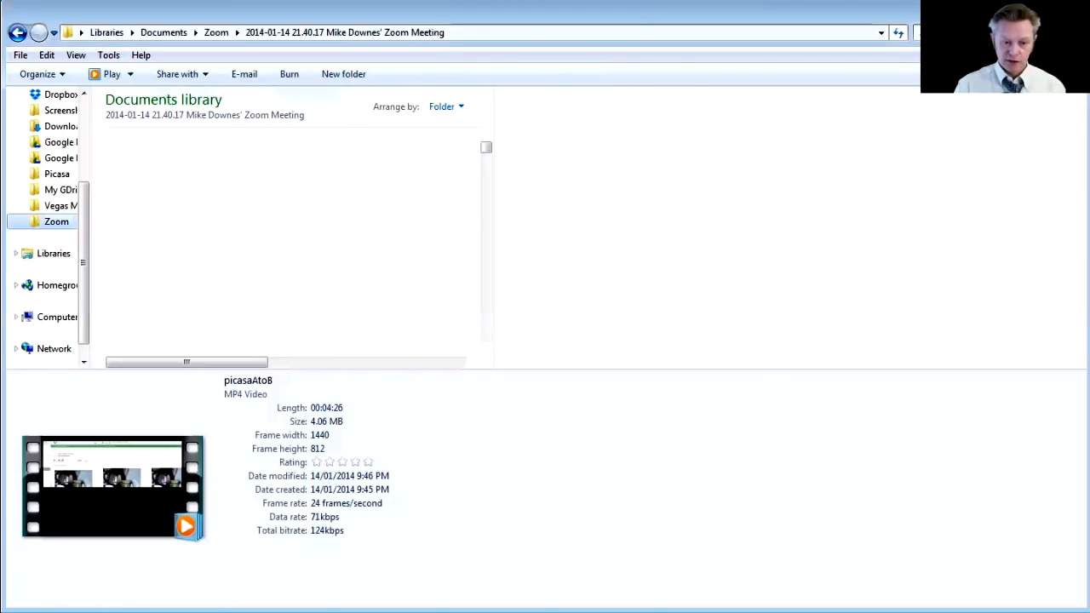
{"action": "left_click", "coordinate": [211, 31]}
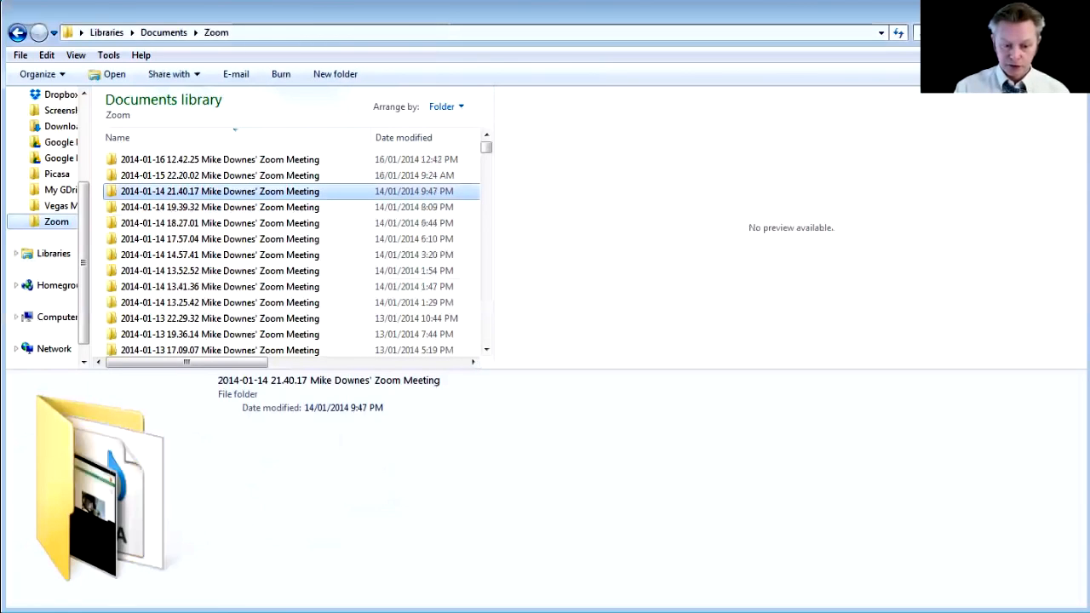
{"action": "double_click", "coordinate": [220, 190]}
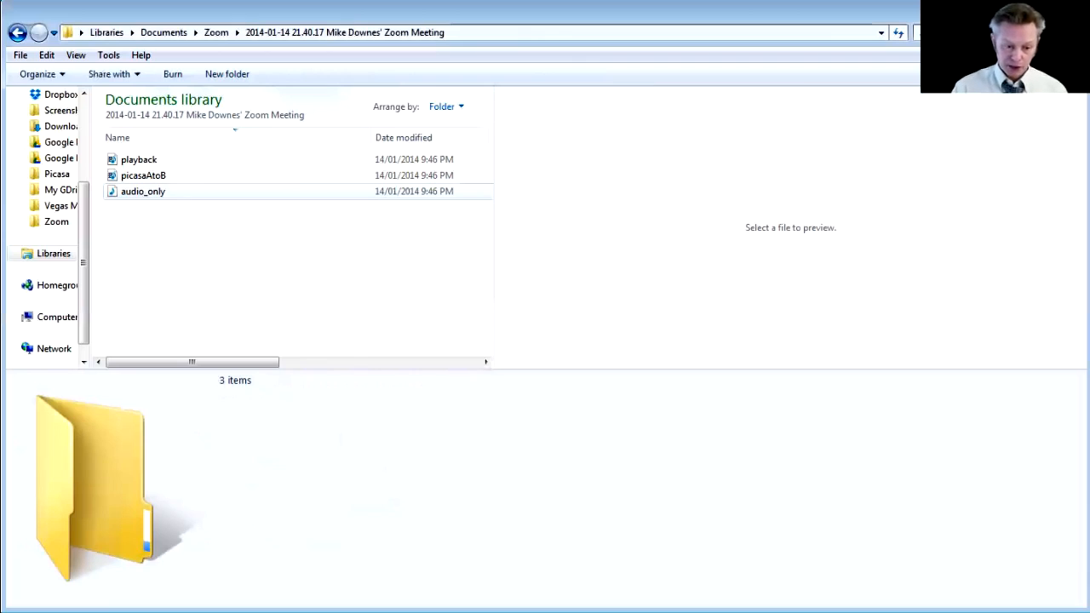
{"action": "left_click", "coordinate": [142, 174]}
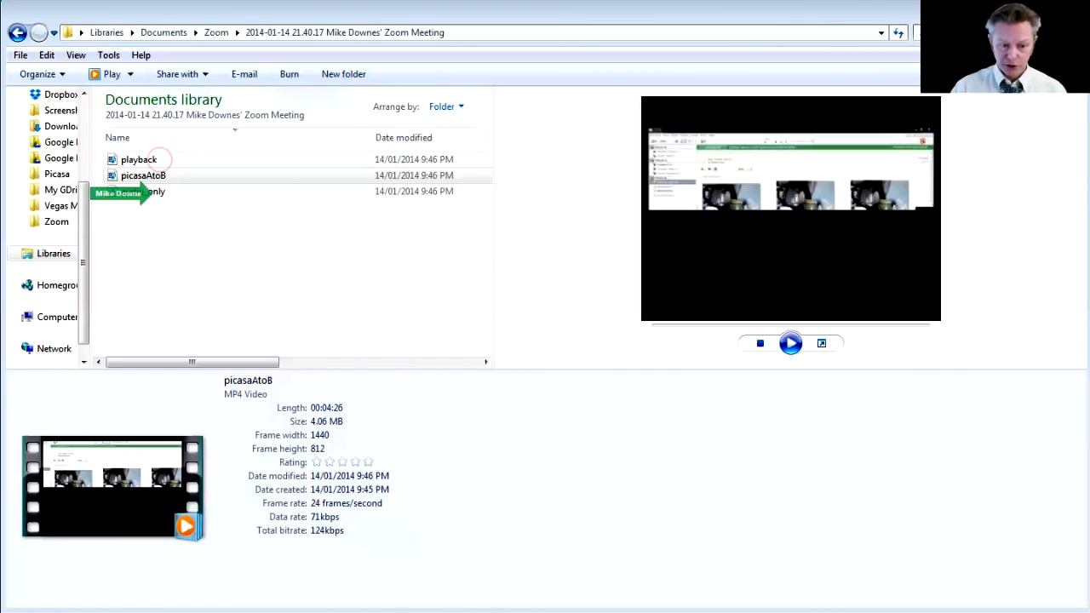
{"action": "left_click", "coordinate": [143, 175]}
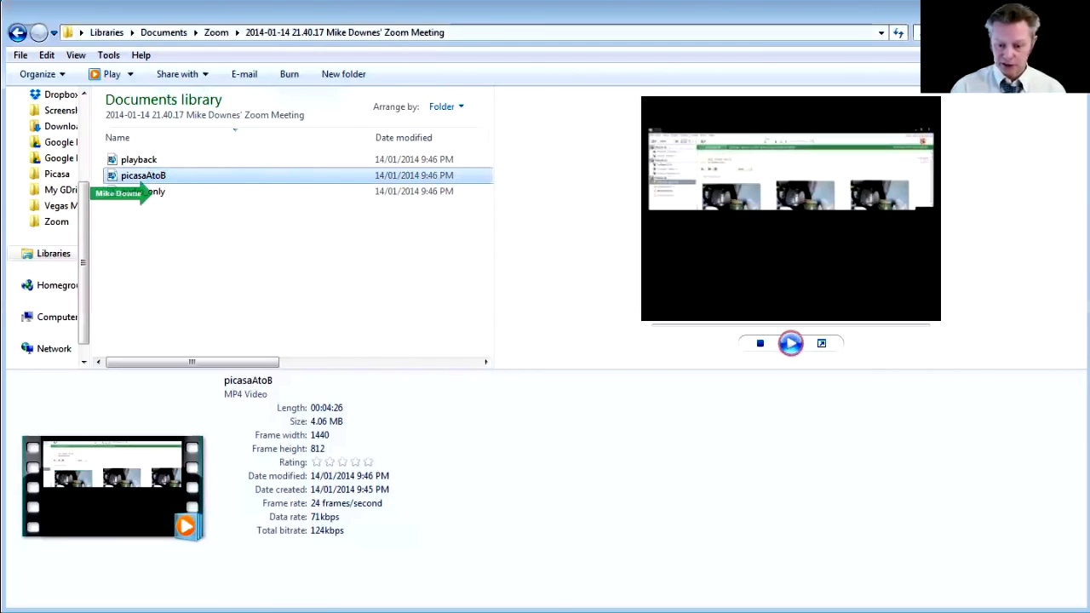
- Play the picasaAtoB preview for about twelve seconds, then pause it
{"action": "left_click", "coordinate": [790, 343]}
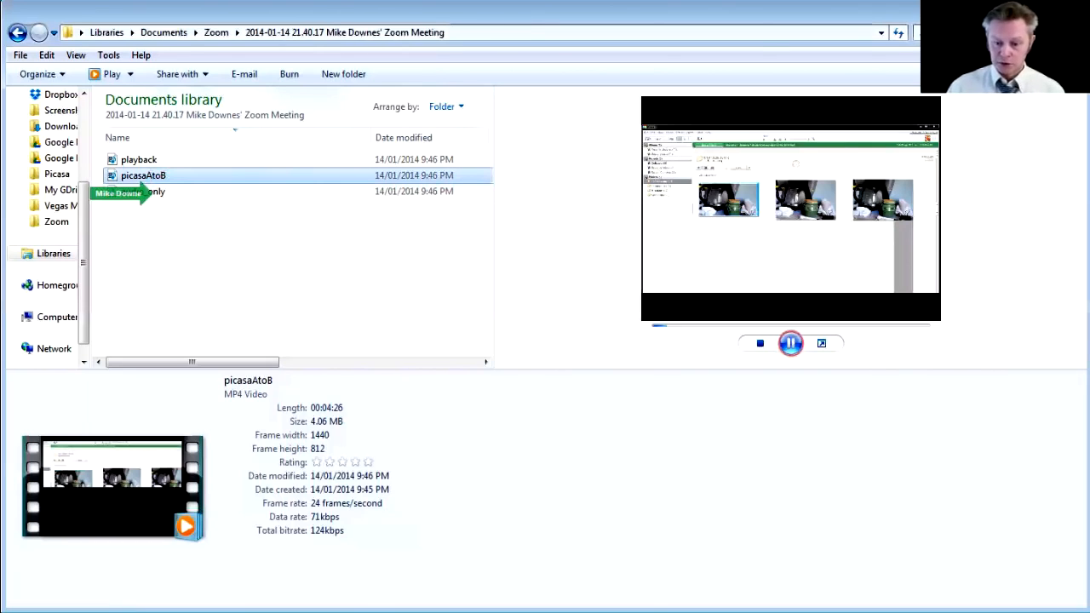
{"action": "mouse_move", "coordinate": [790, 343]}
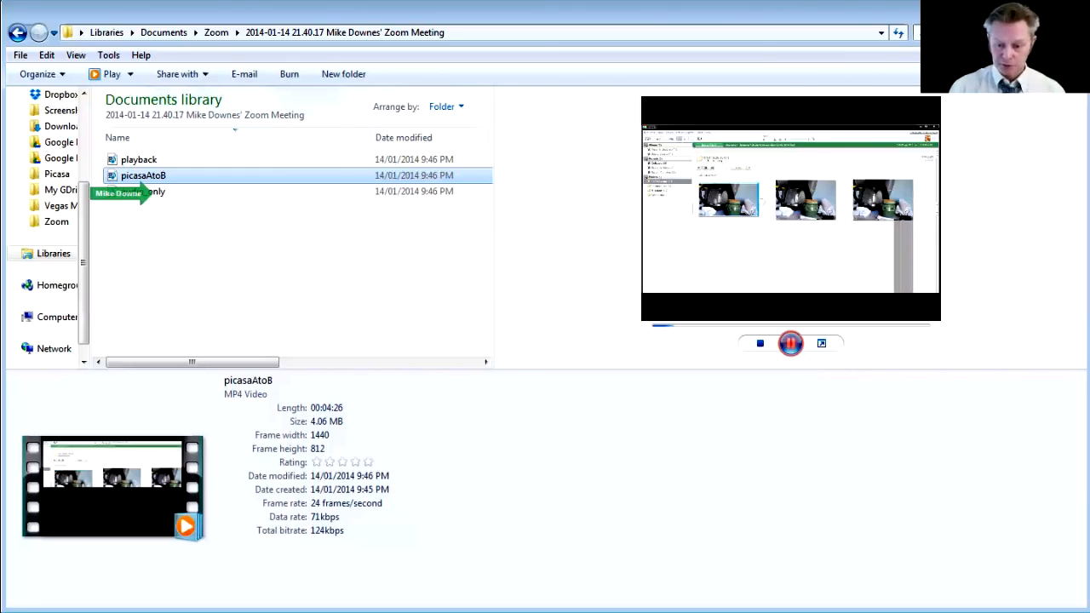
{"action": "left_click", "coordinate": [790, 343]}
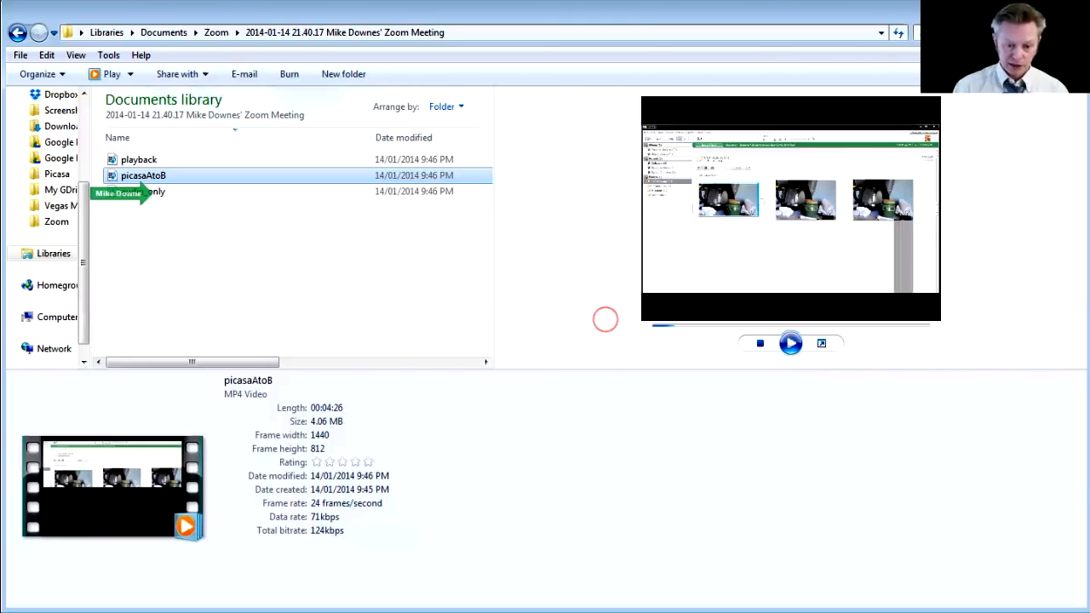
{"action": "mouse_move", "coordinate": [301, 293]}
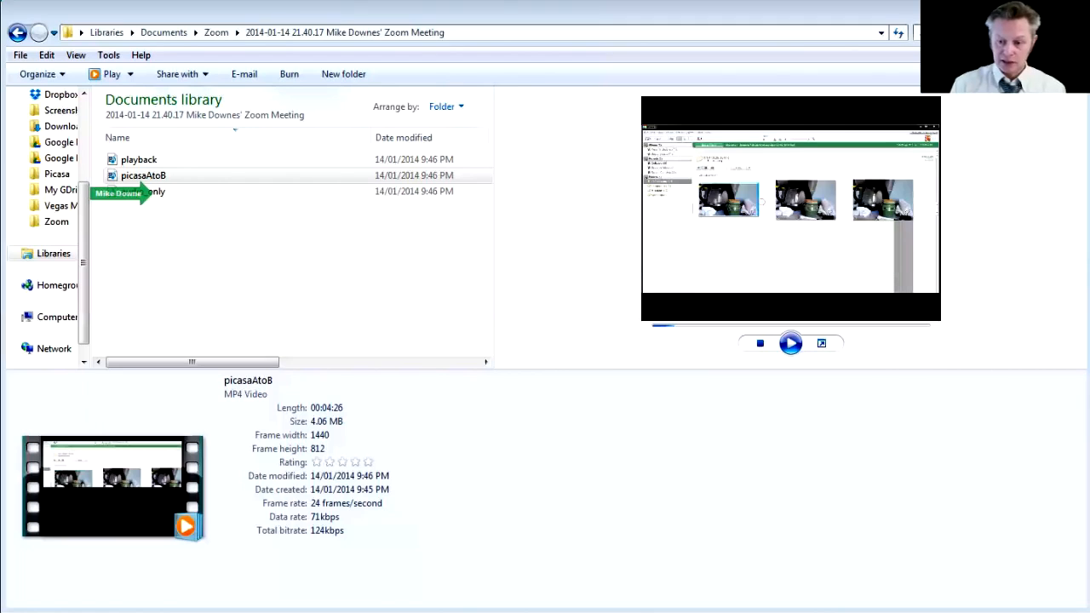
{"action": "left_click", "coordinate": [338, 299]}
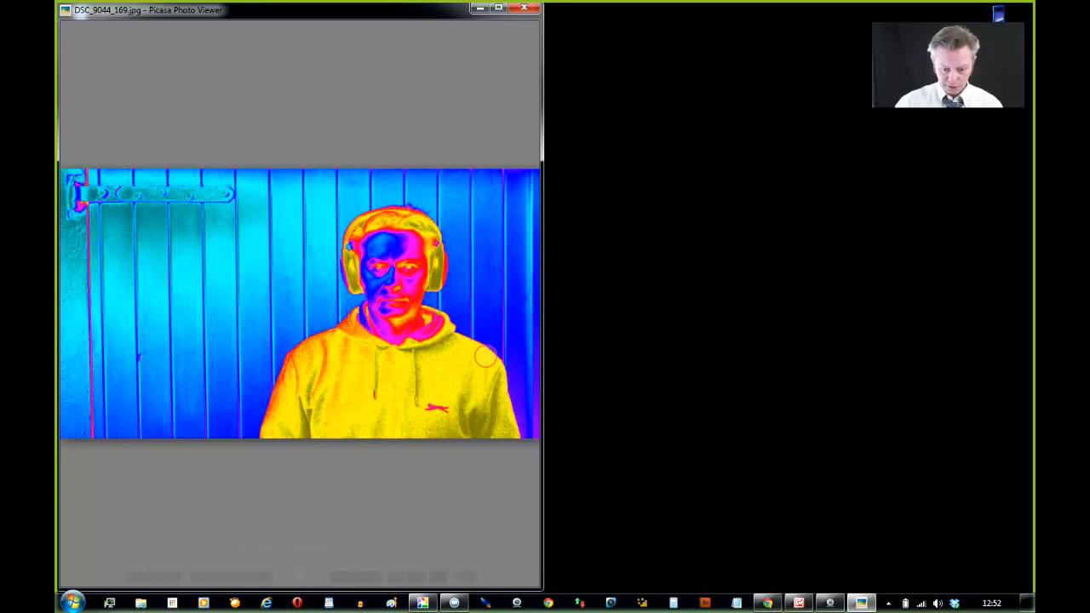
{"action": "mouse_move", "coordinate": [464, 301]}
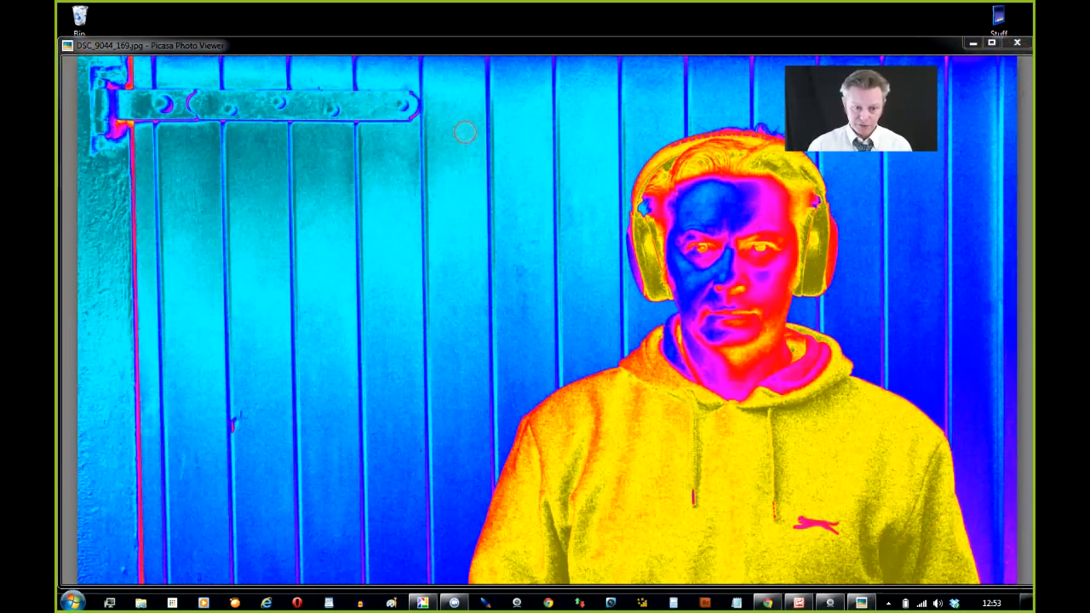
{"action": "mouse_move", "coordinate": [471, 175]}
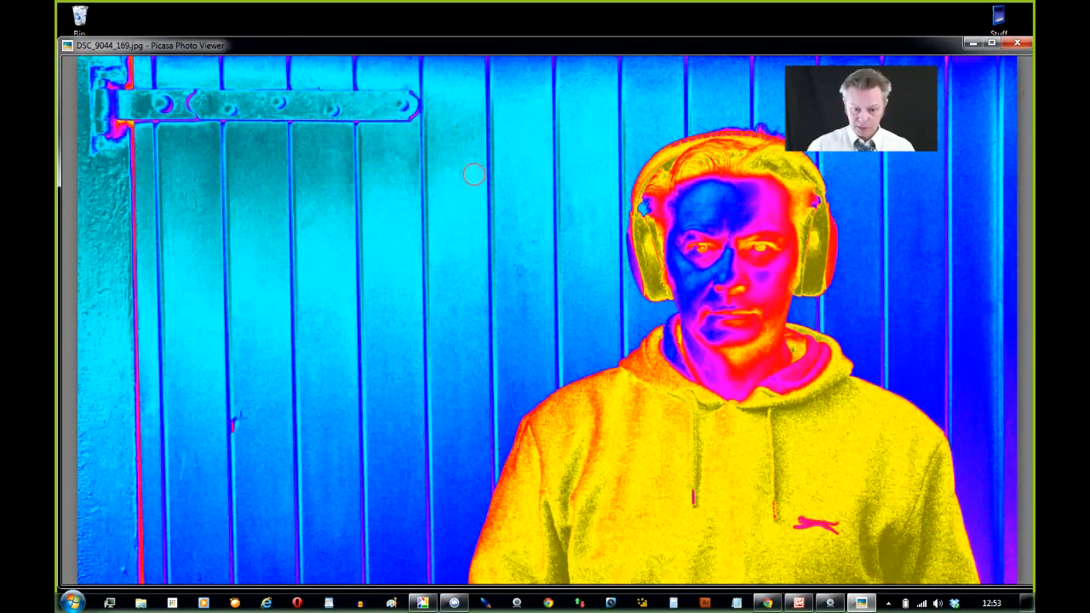